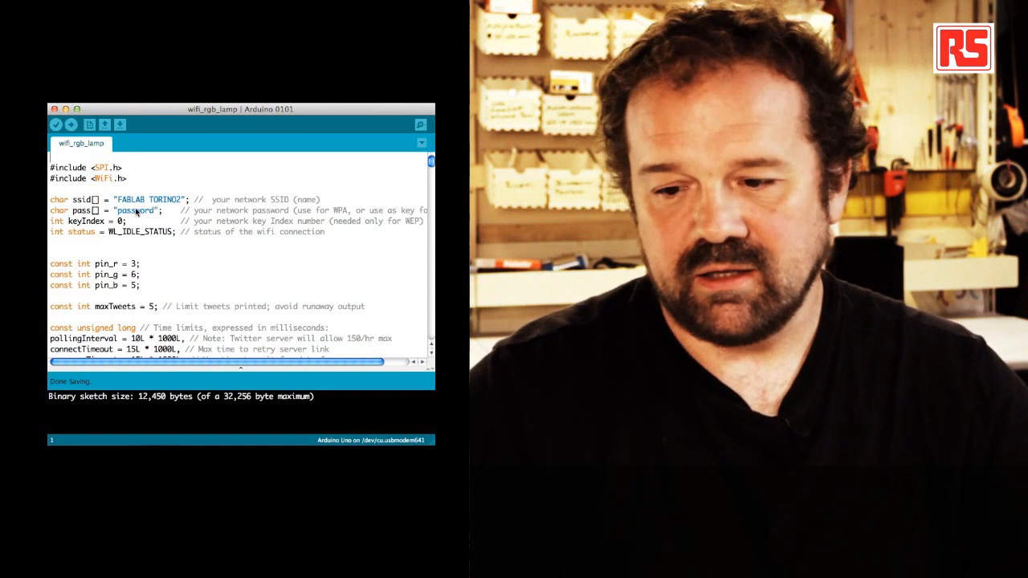
Step: Scroll past the SSID, pin and timeout constants to the WiFiClient and serverName declarations
scroll(down, 3)
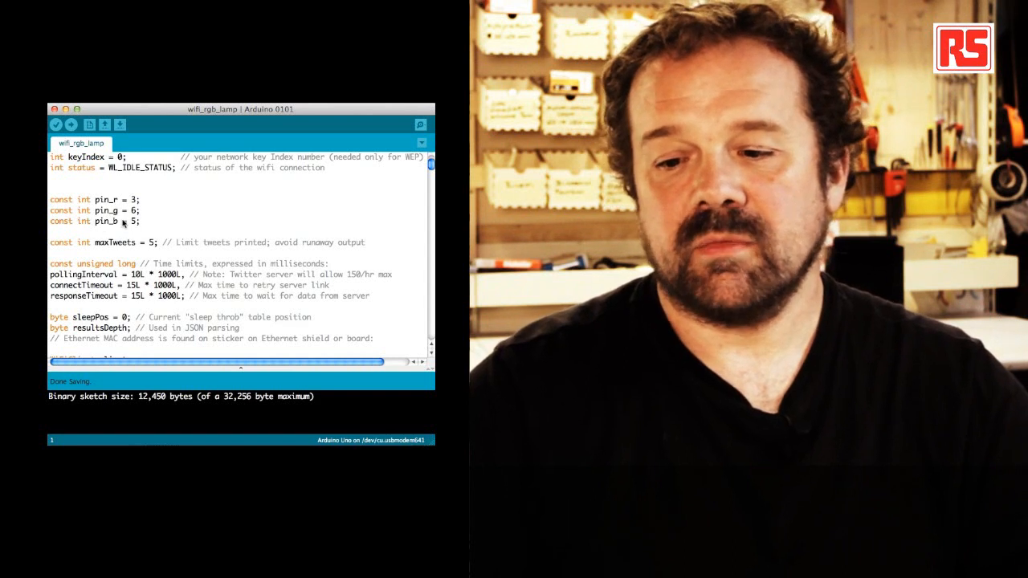
scroll(down, 3)
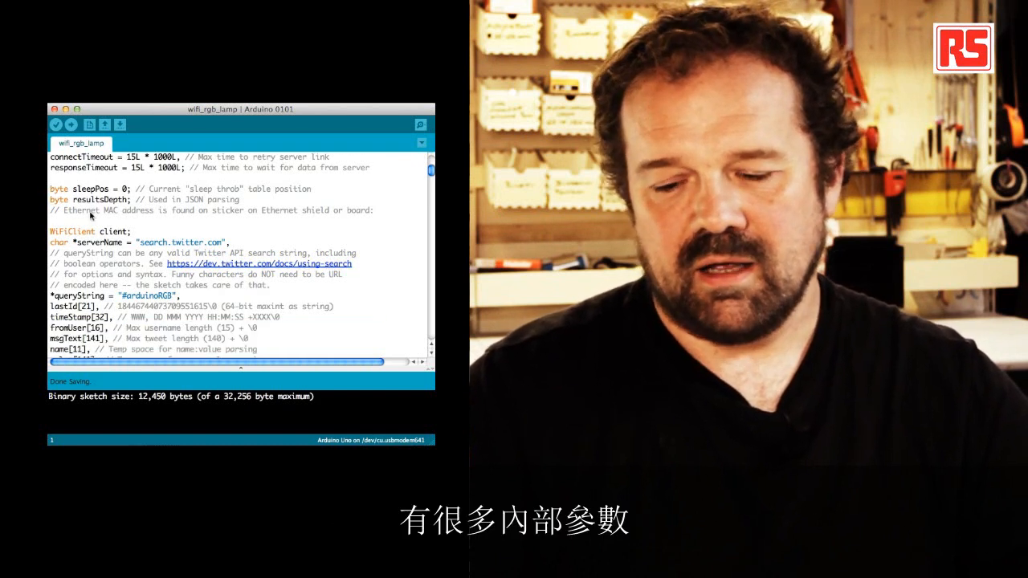
Step: Scroll past the queryString and sleep table declarations to the start of loop()
scroll(down, 3)
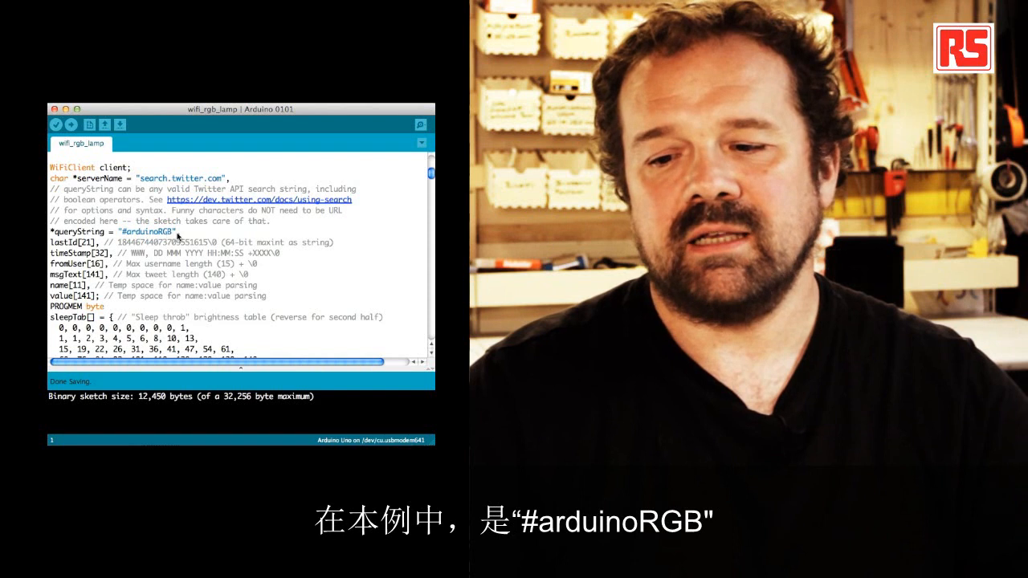
scroll(down, 3)
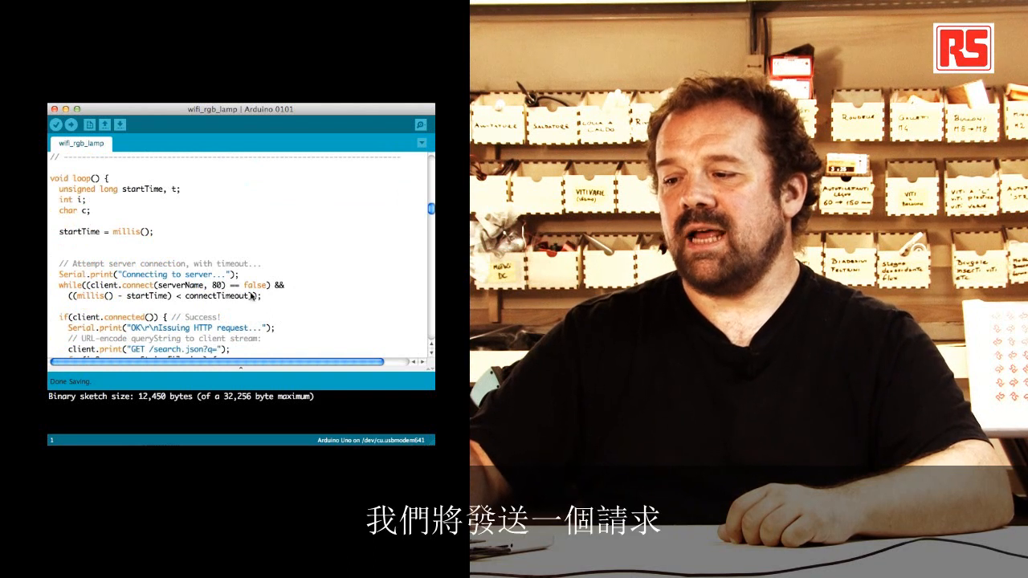
Step: Scroll through loop()'s JSON parsing code and bring up the Serial Monitor connection log
scroll(down, 3)
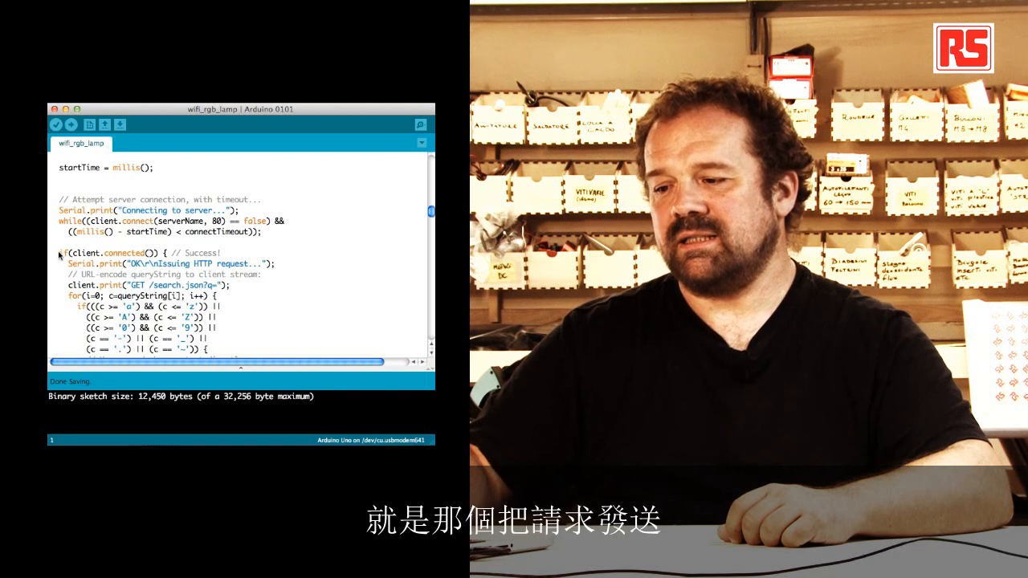
scroll(down, 3)
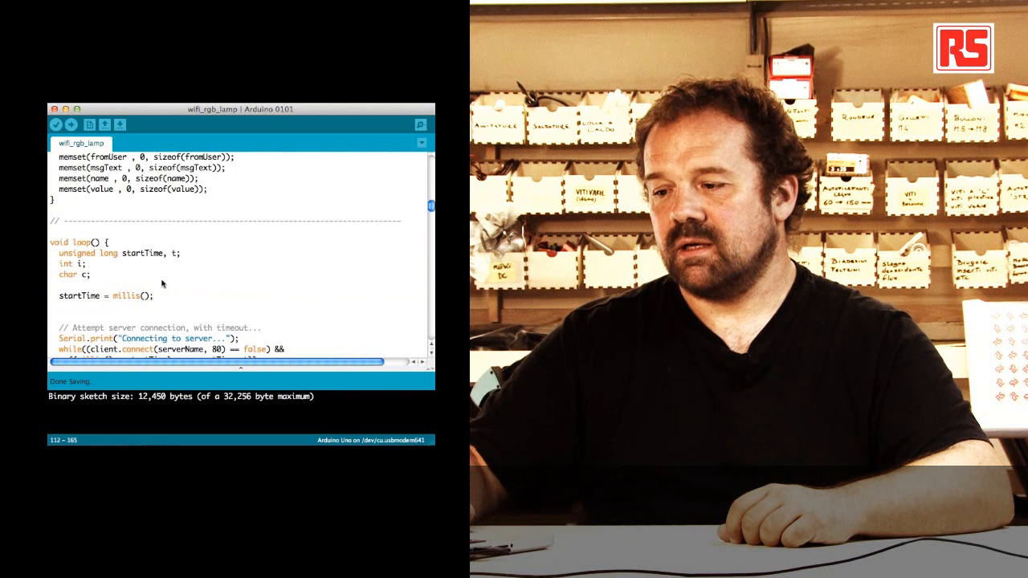
scroll(down, 3)
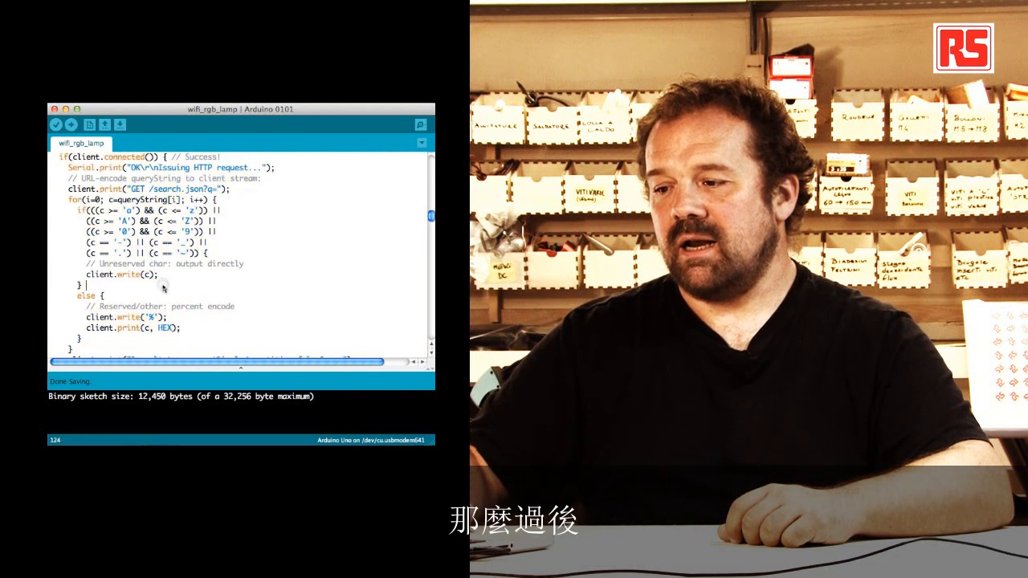
scroll(down, 3)
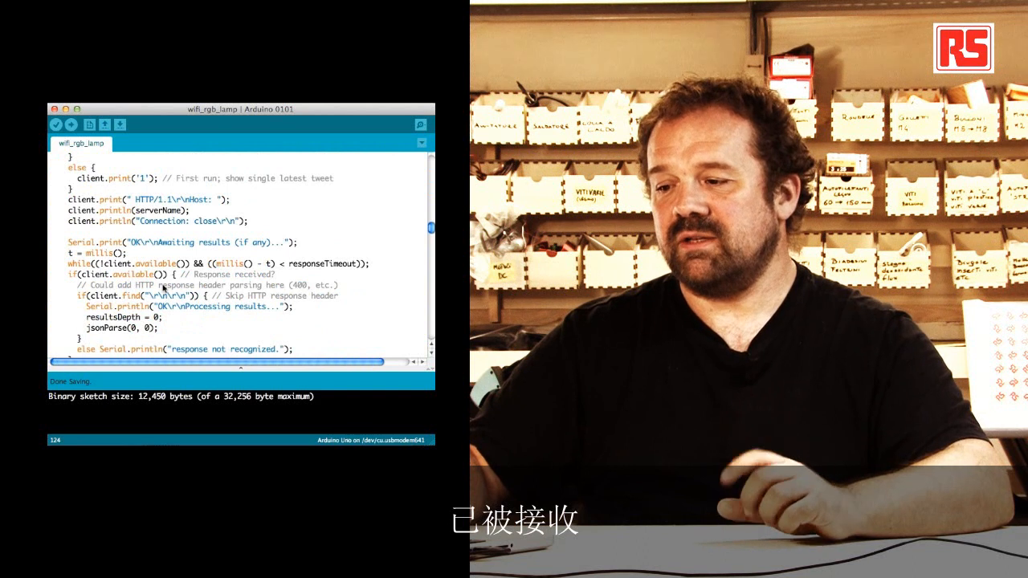
scroll(down, 3)
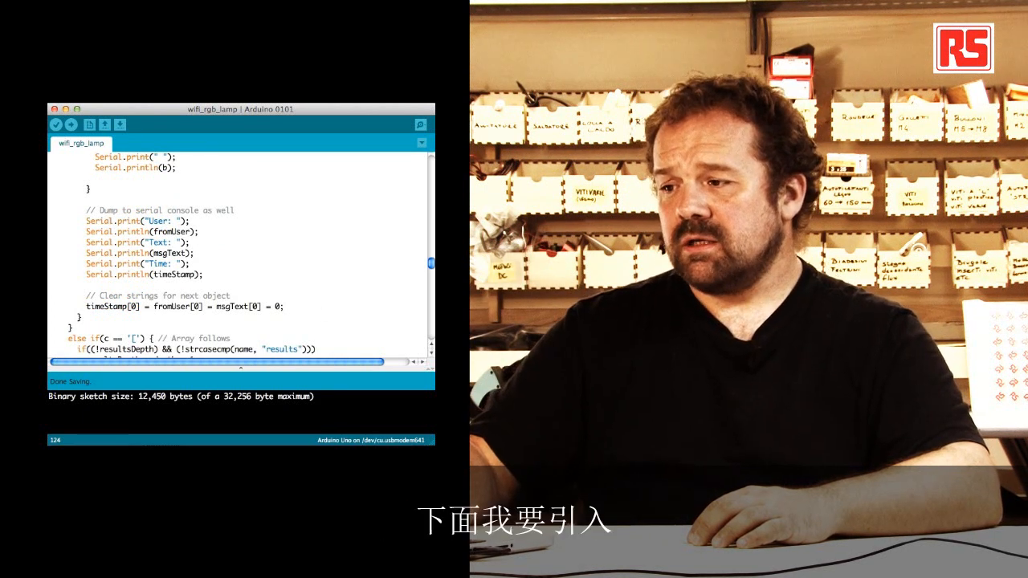
click(421, 125)
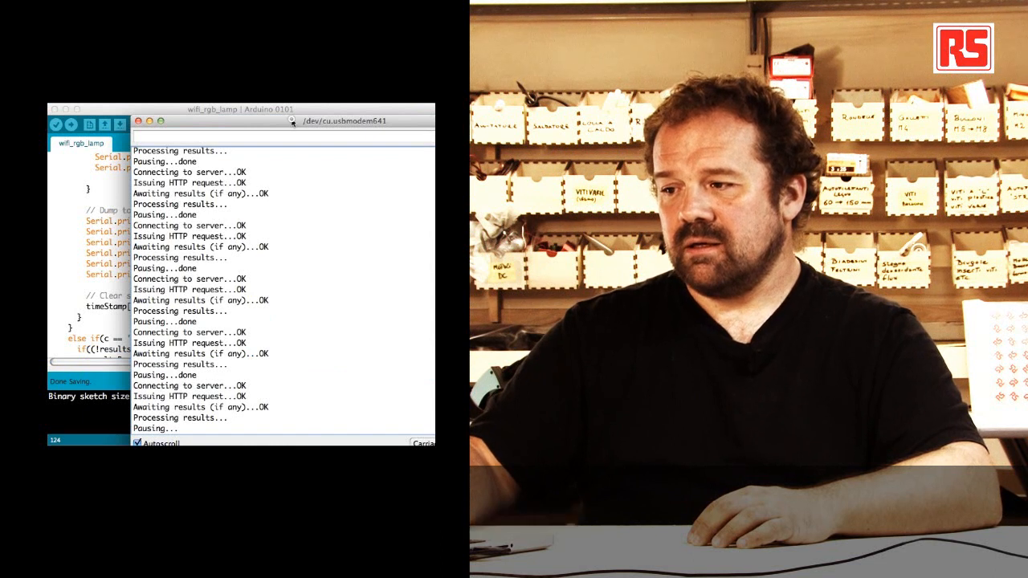